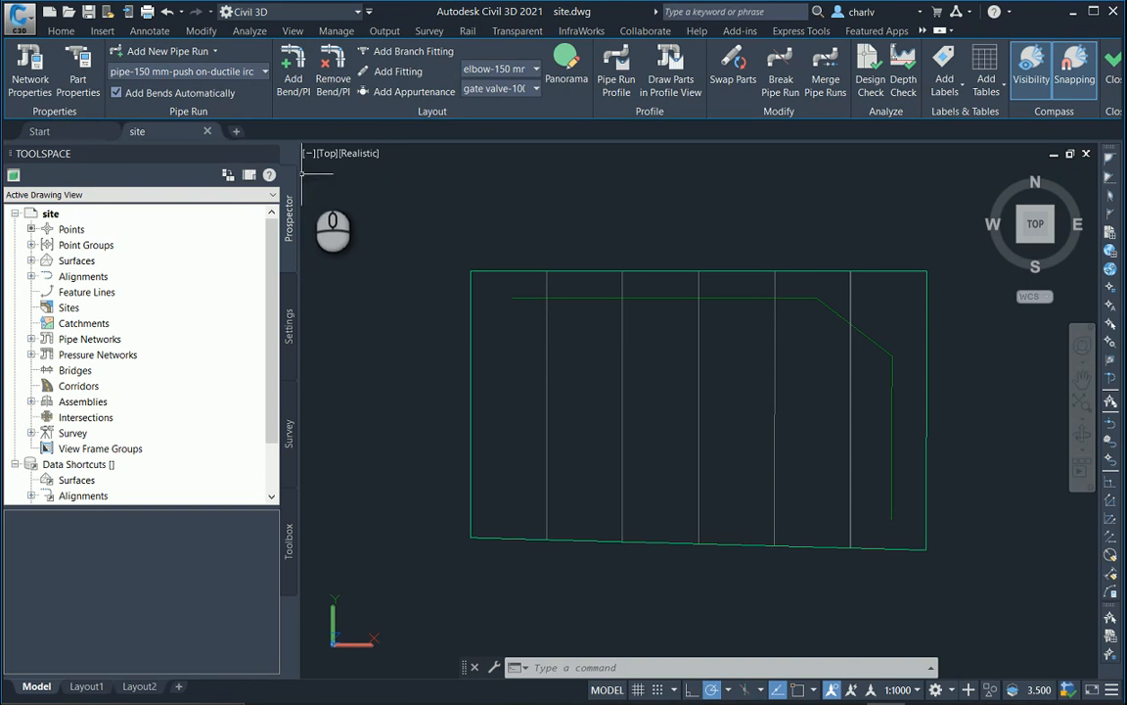
mouse_move(473, 249)
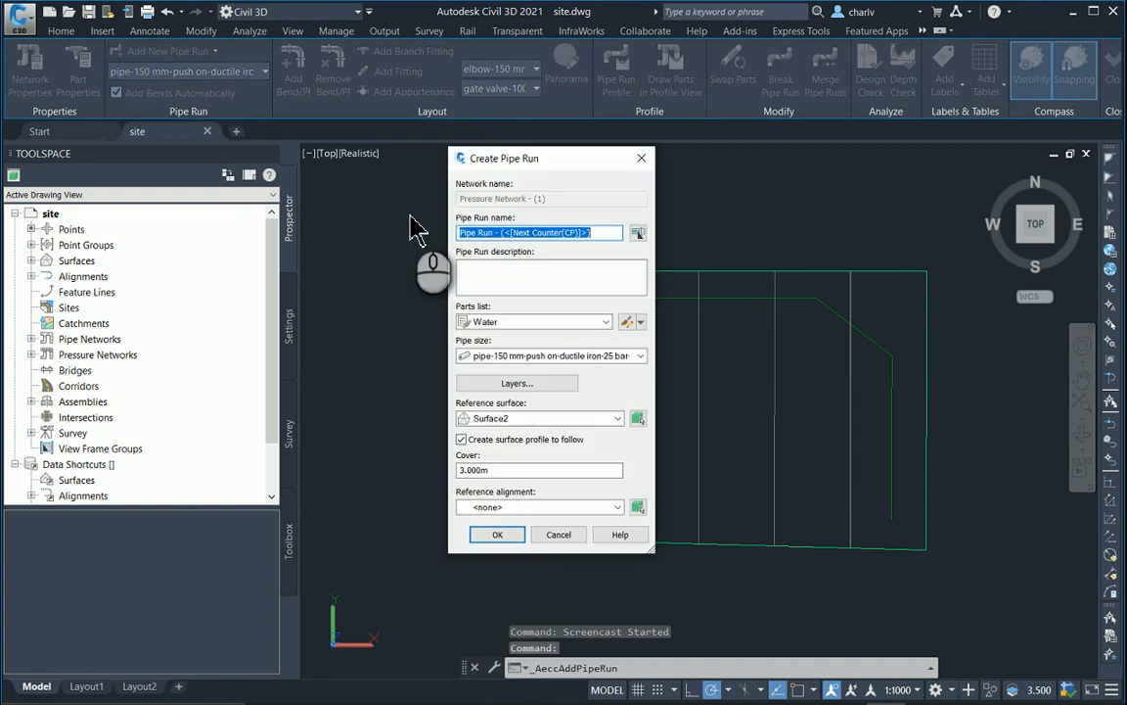
mouse_move(489, 264)
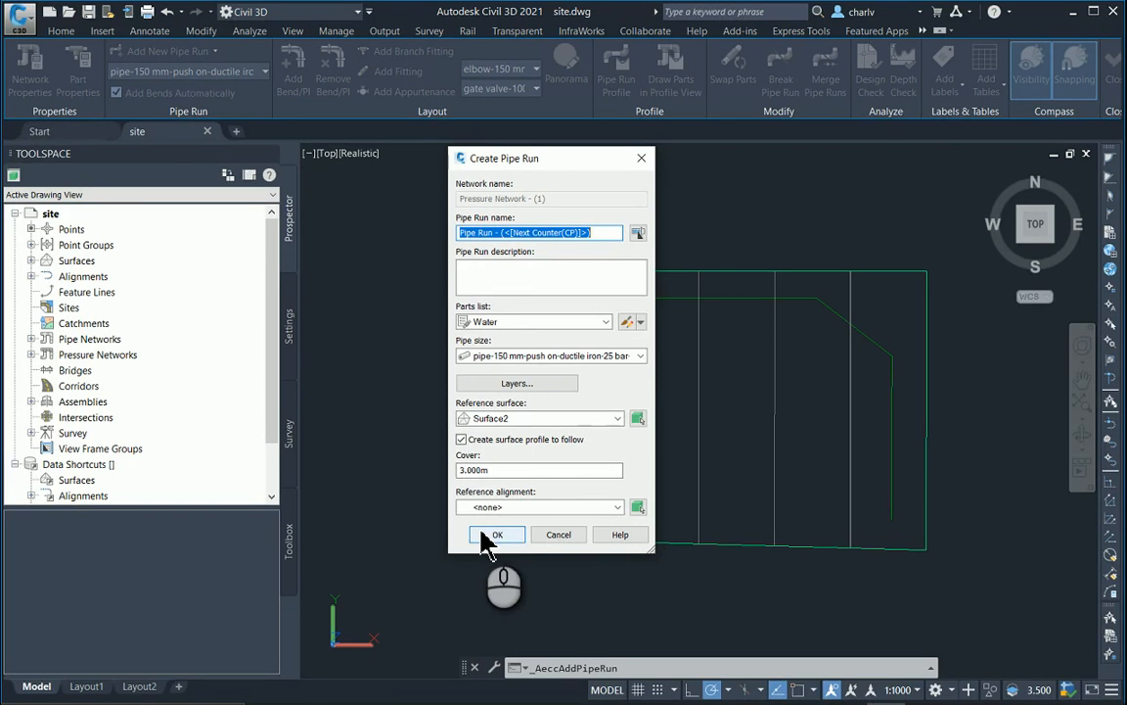
- Accept Water parts, 150 mm pipe, Surface2 and 3.000 m cover for the new run
left_click(496, 534)
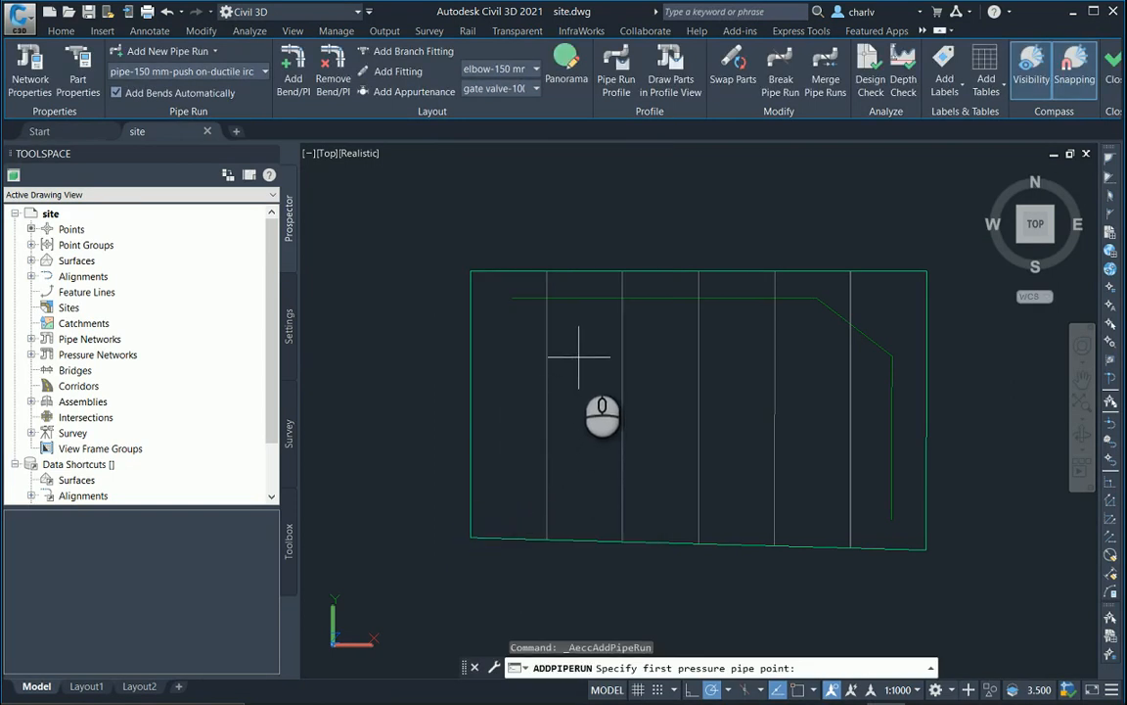
- Draw the new pipe north from its start point, ending on the existing run at 90°
left_click(577, 362)
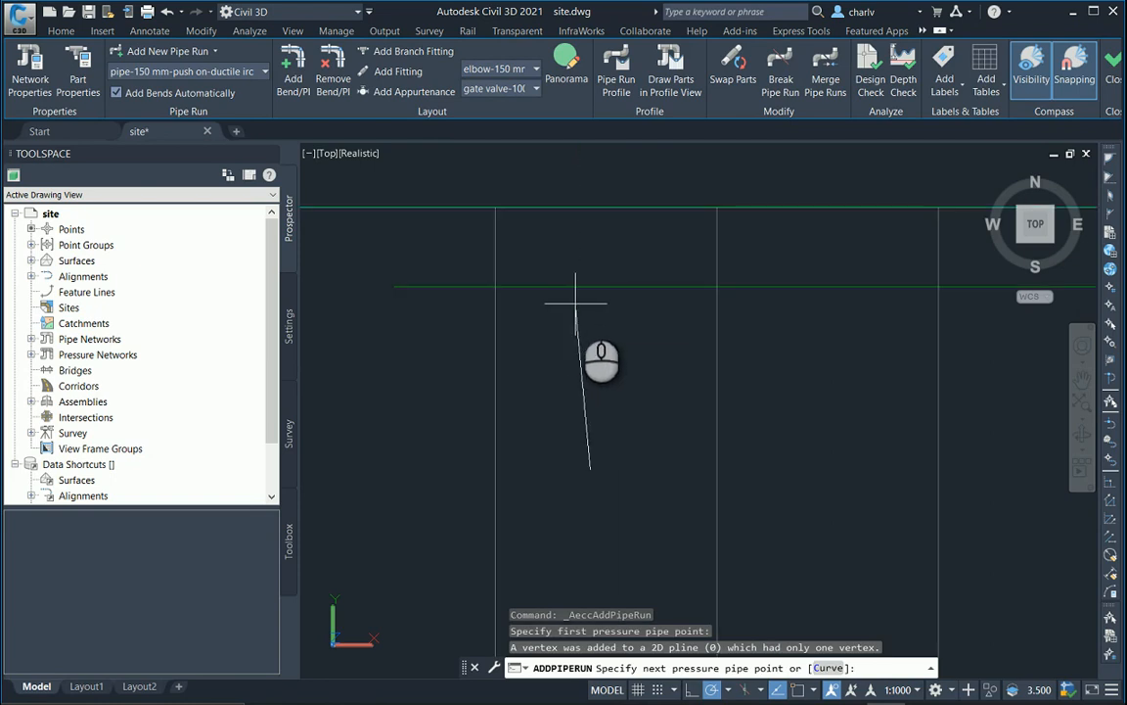
mouse_move(602, 269)
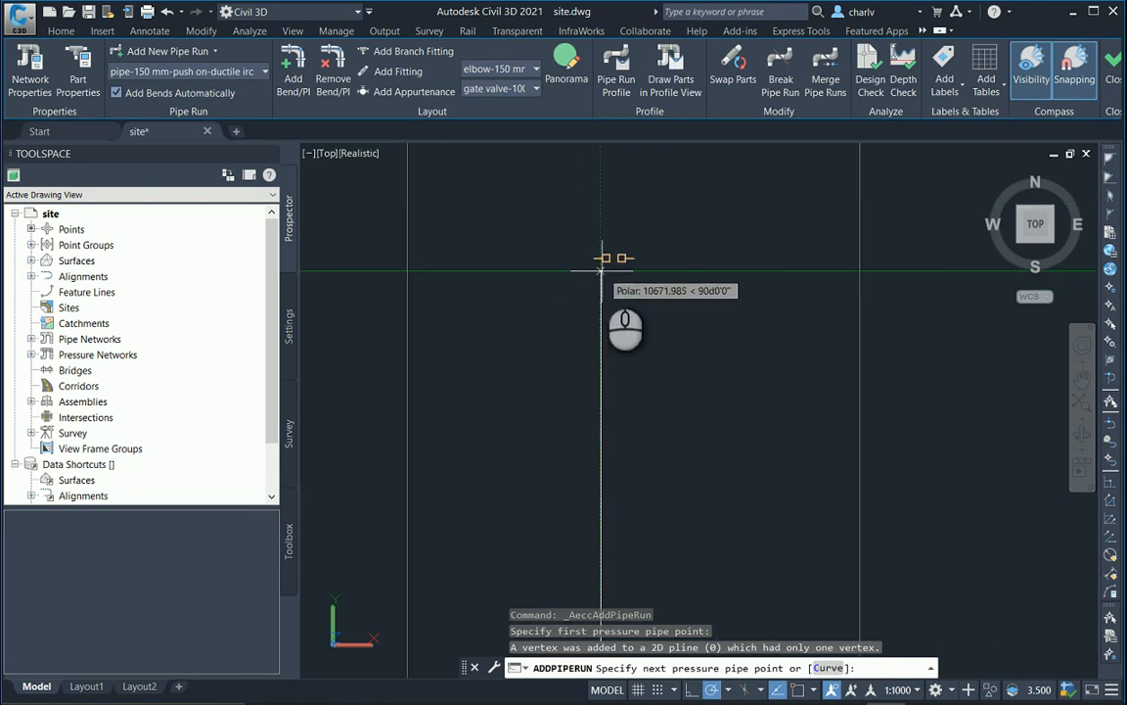
mouse_move(602, 271)
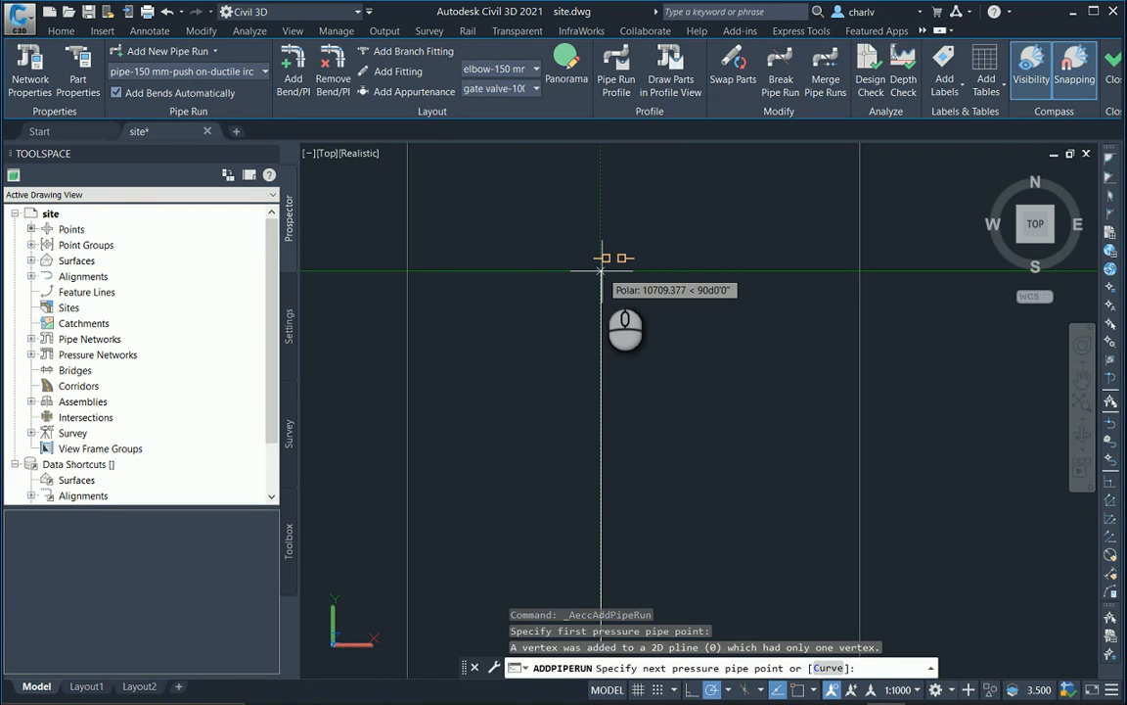
left_click(600, 269)
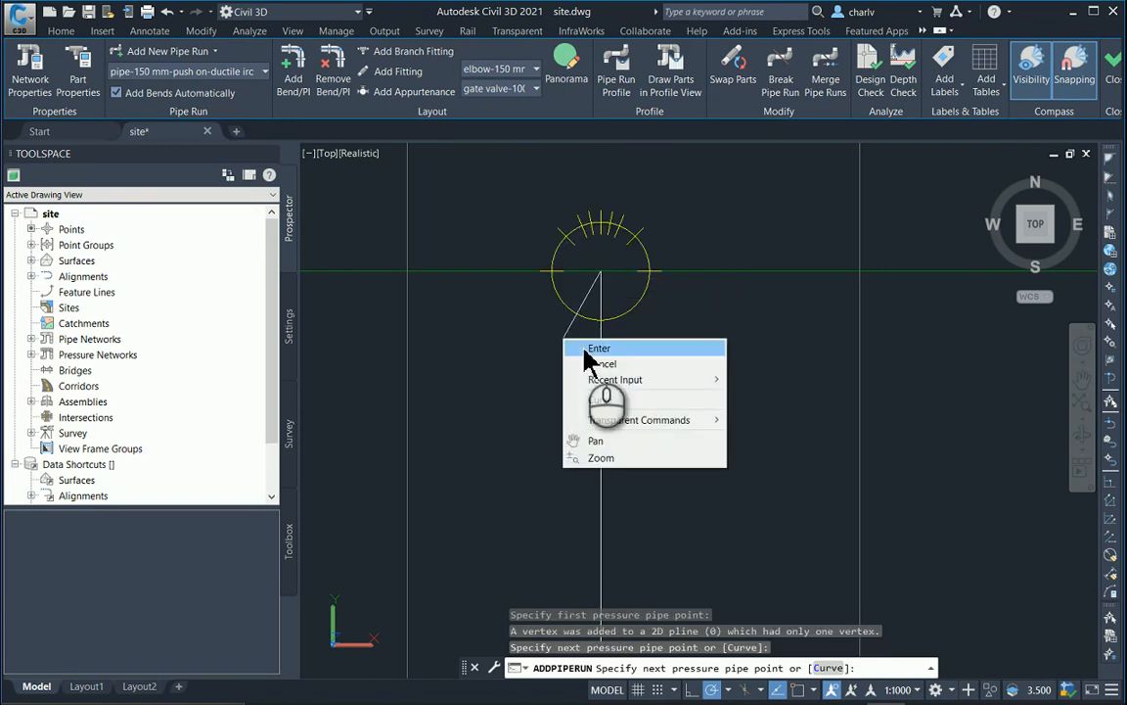
left_click(598, 348)
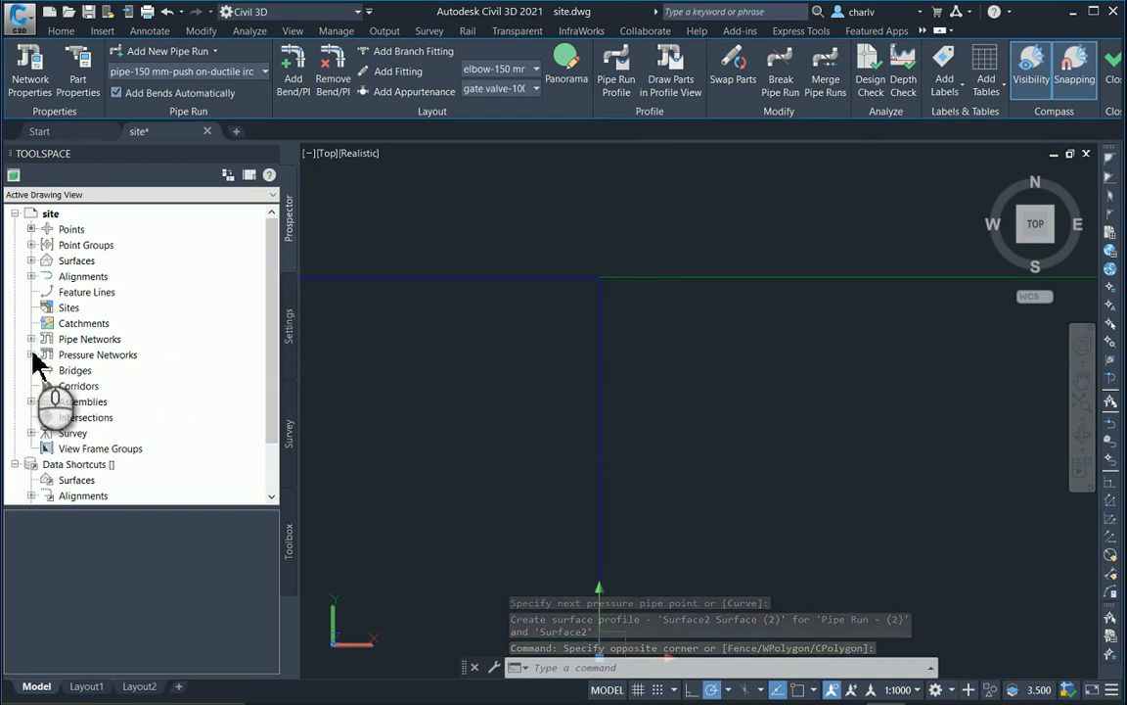
- Show Pressure Network (1)'s fittings in Prospector: two 45-degree elbows and a tee
left_click(31, 354)
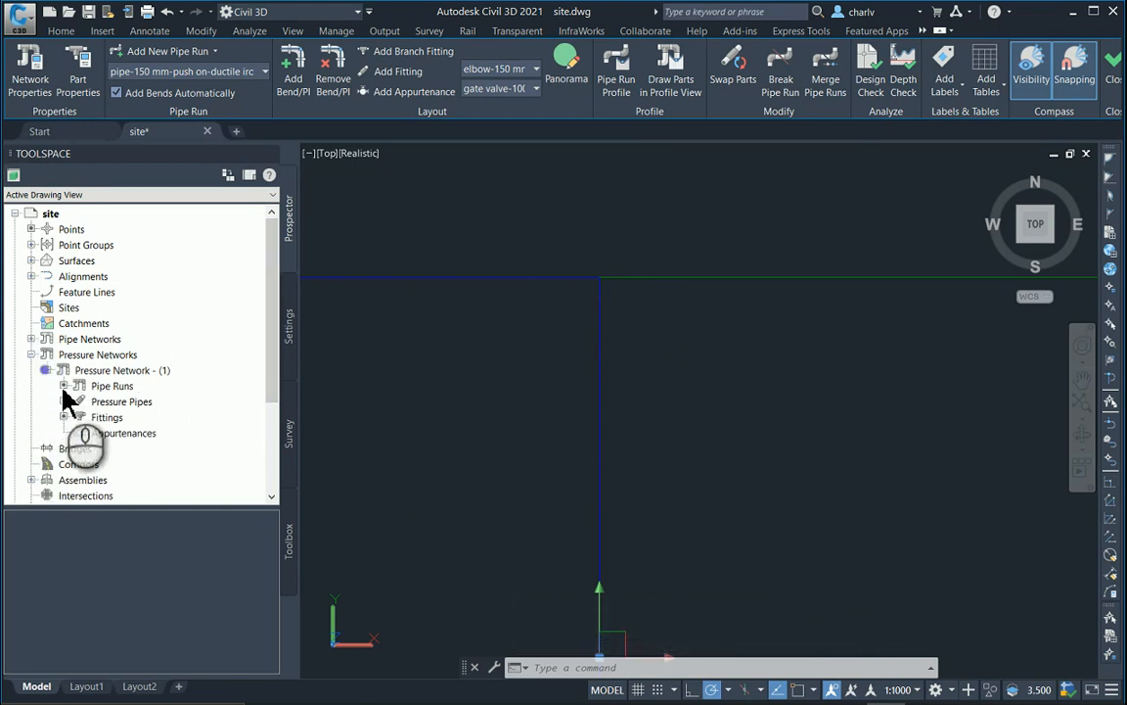
left_click(106, 417)
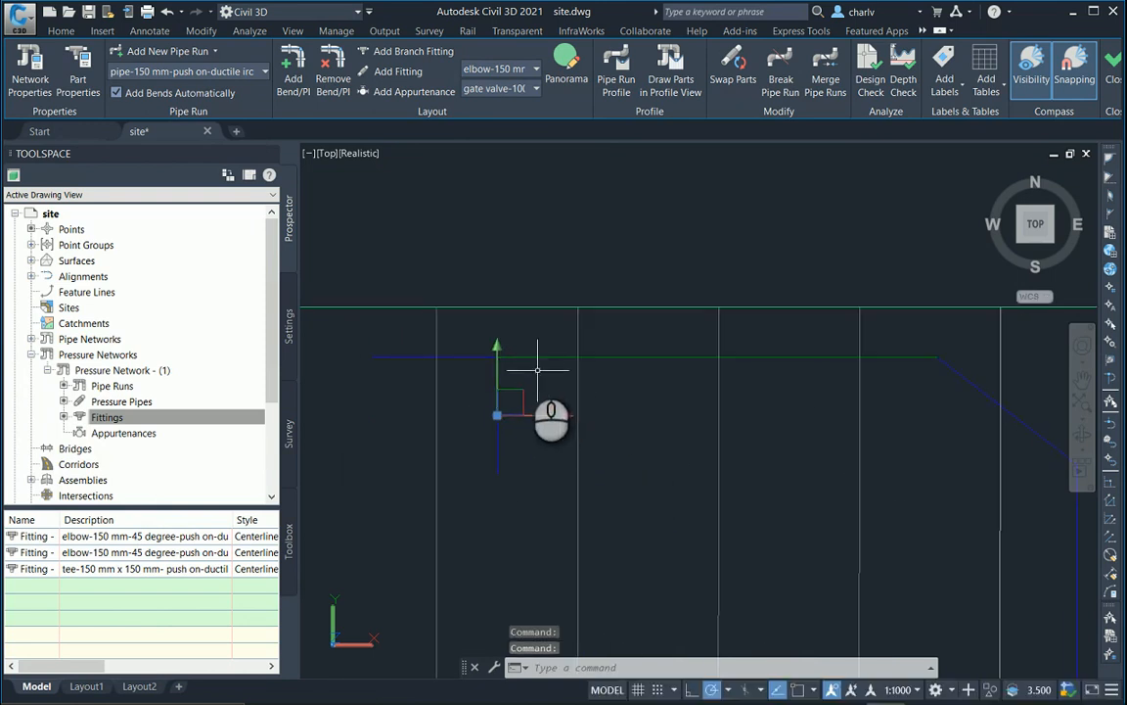
key("Escape")
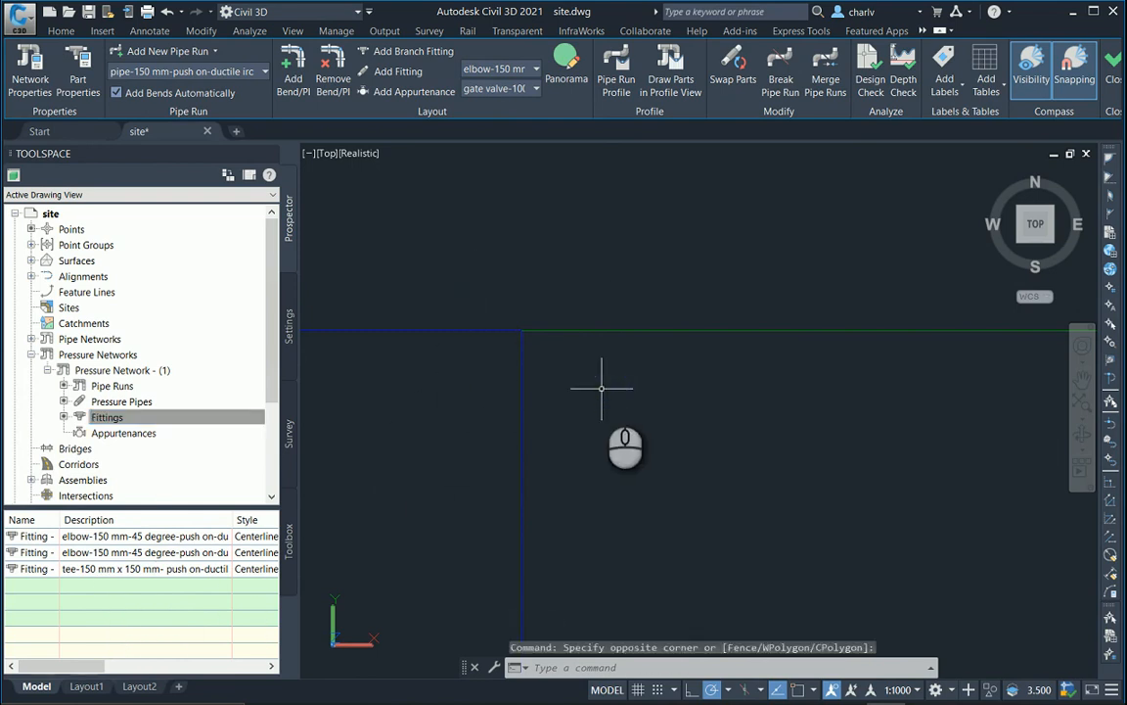
left_click(599, 389)
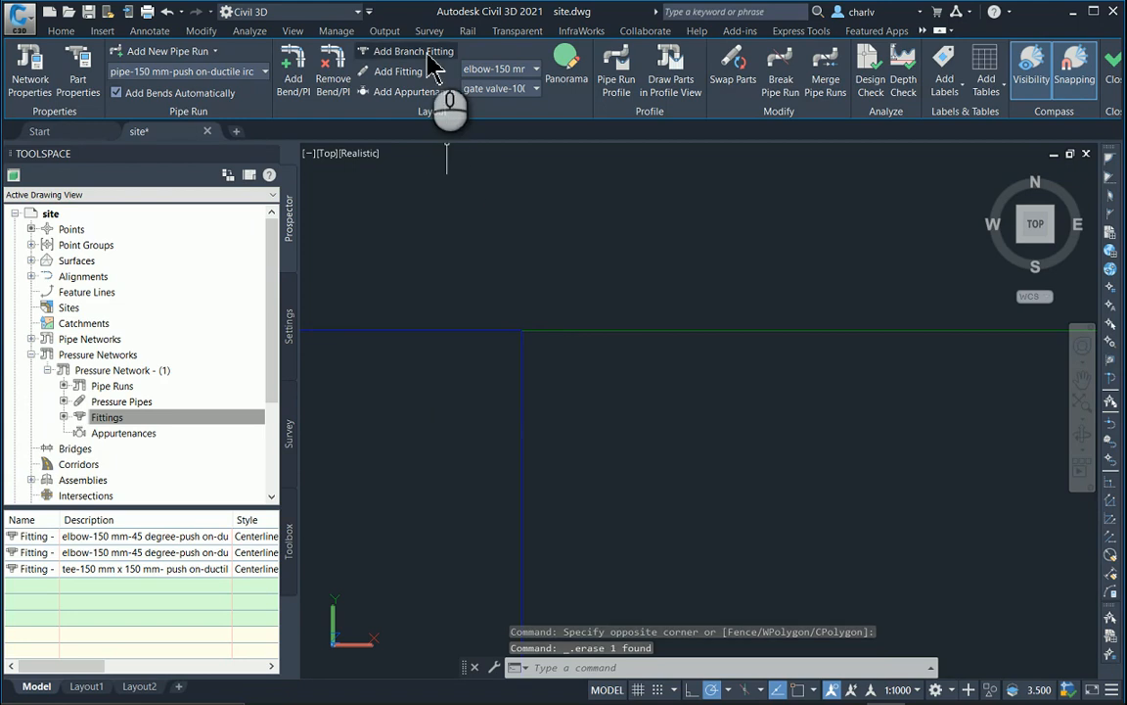
mouse_move(413, 50)
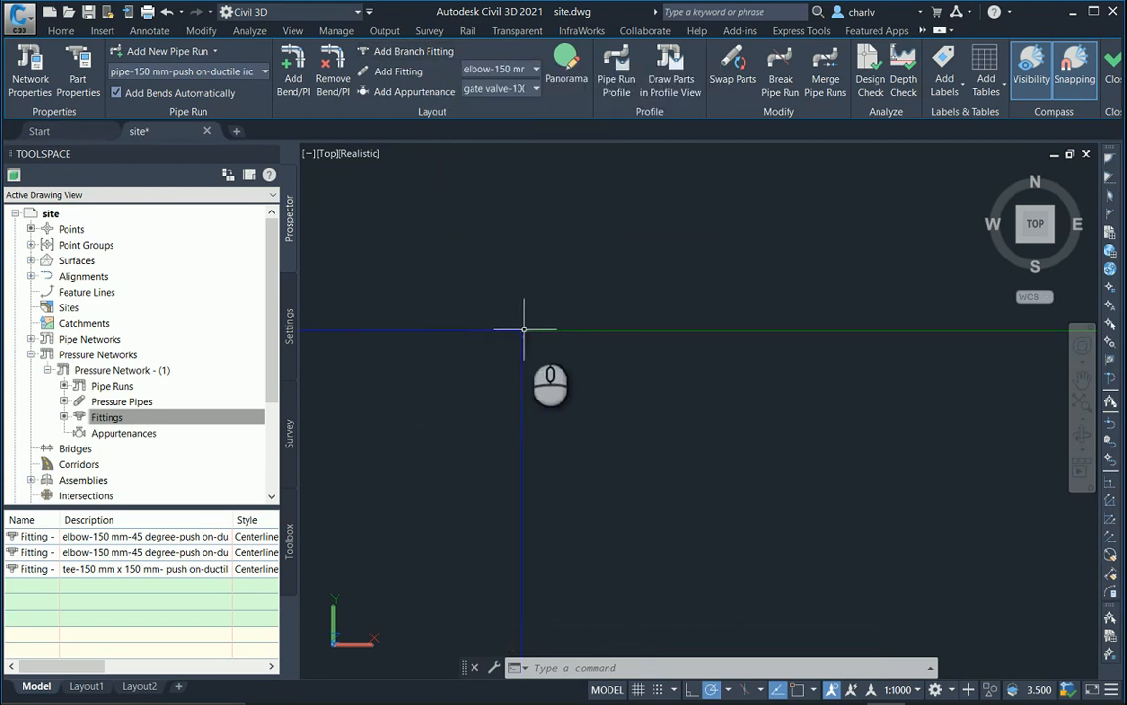
- Select the 150 mm tee from the Prospector fittings list and delete it
left_click(145, 569)
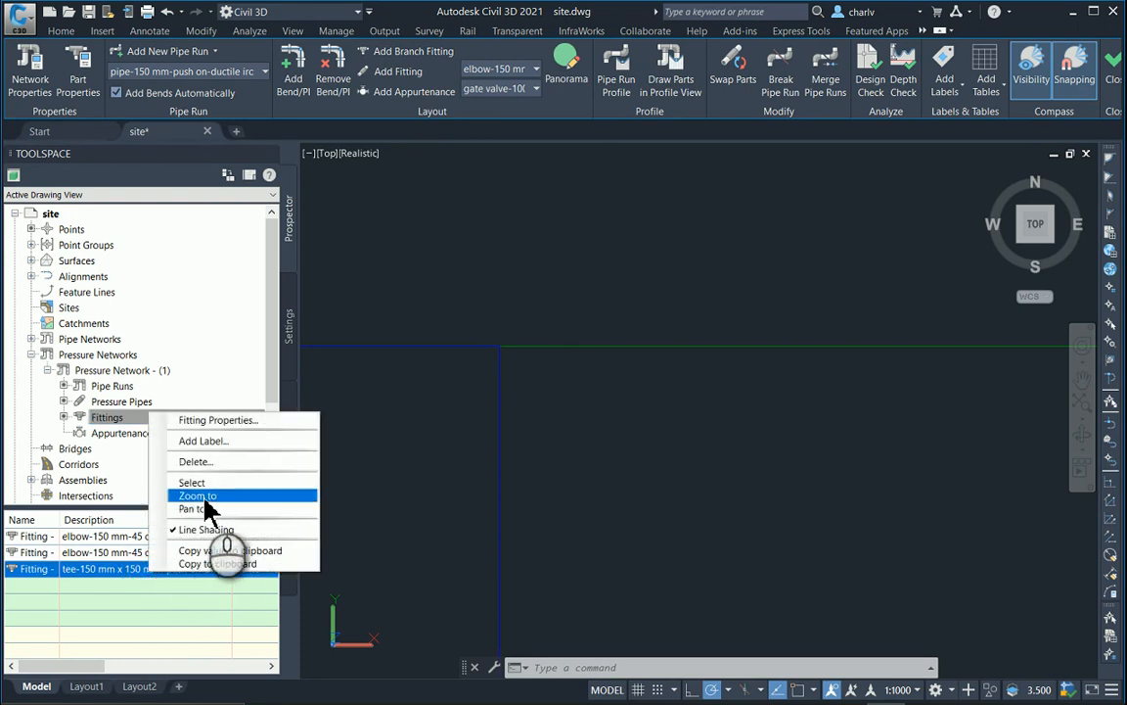
mouse_move(192, 482)
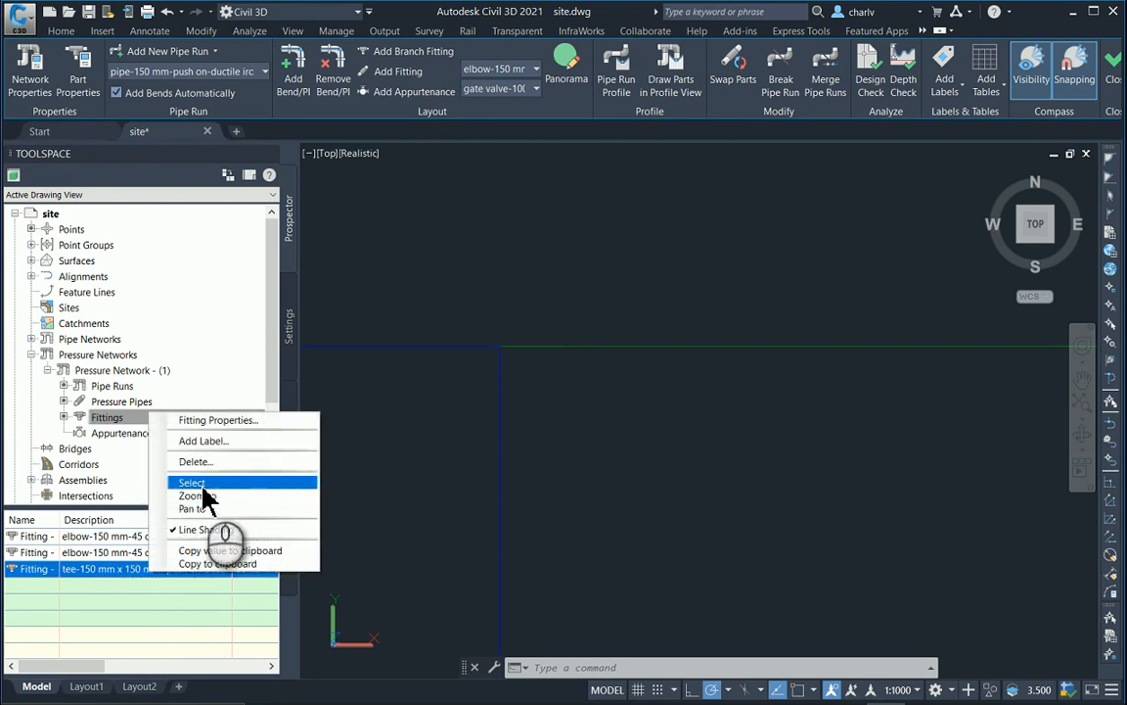
left_click(192, 482)
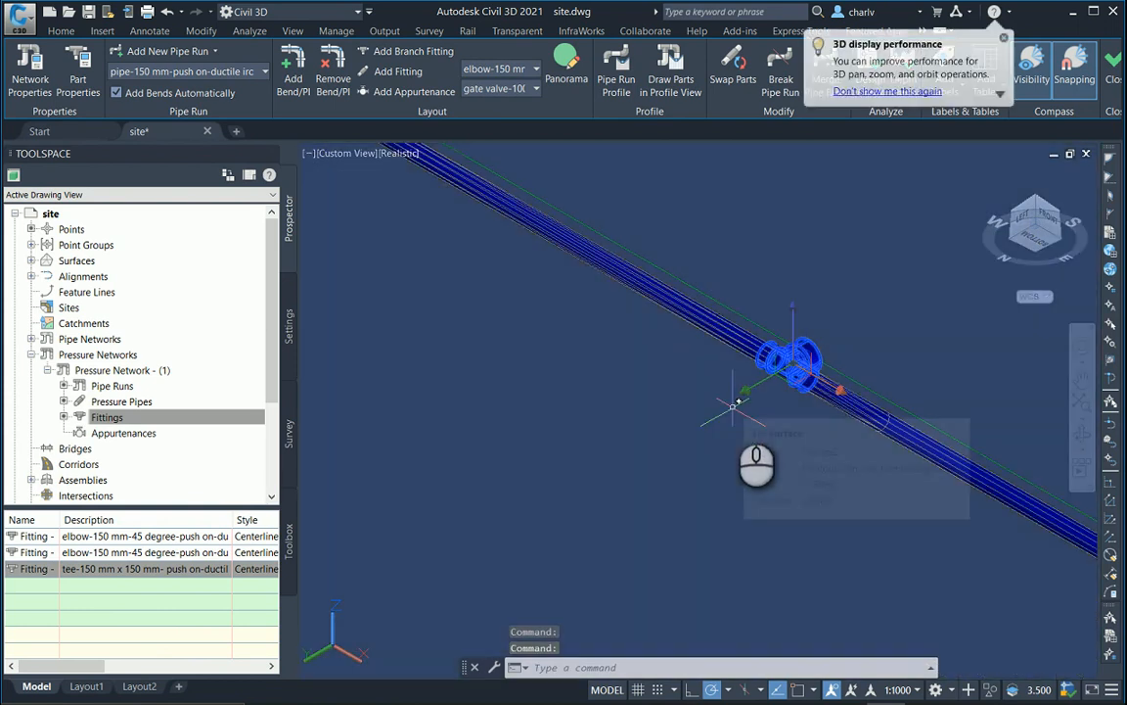
key("Escape")
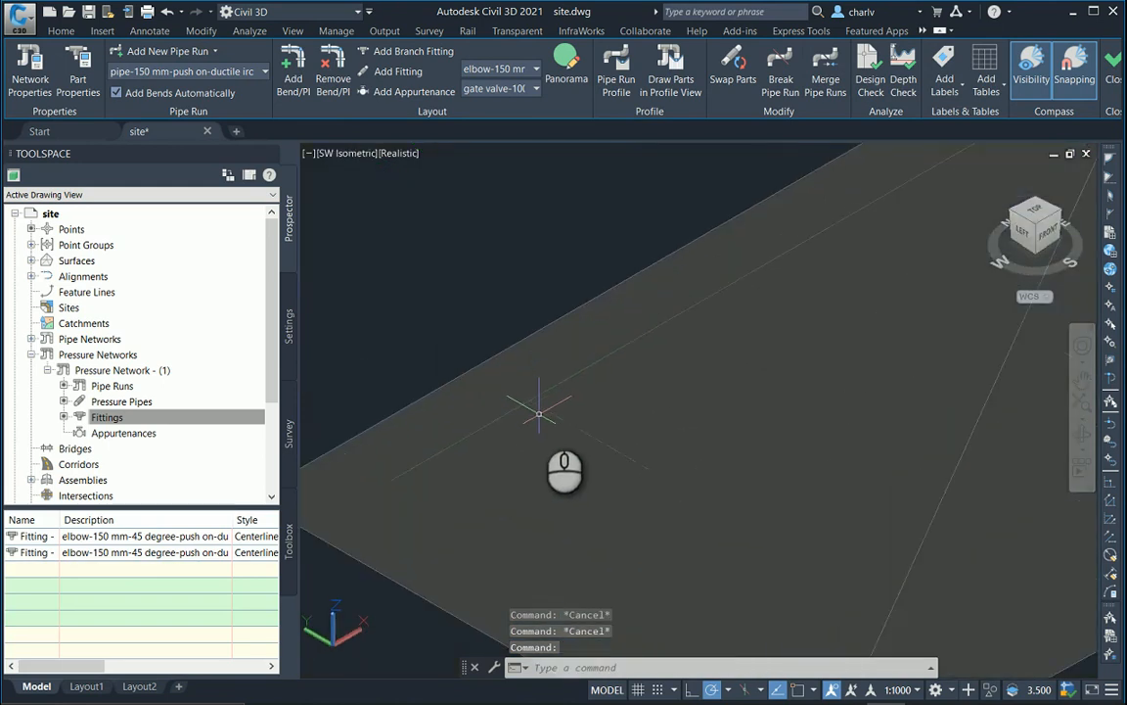
mouse_move(915, 291)
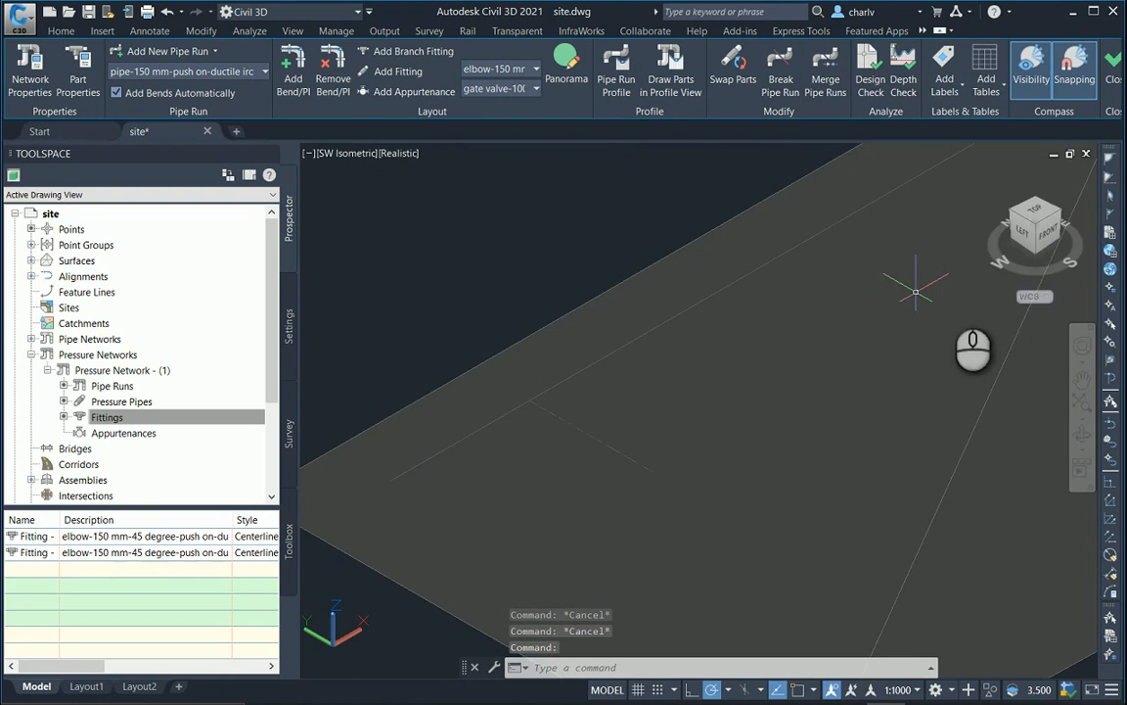
left_click(1034, 225)
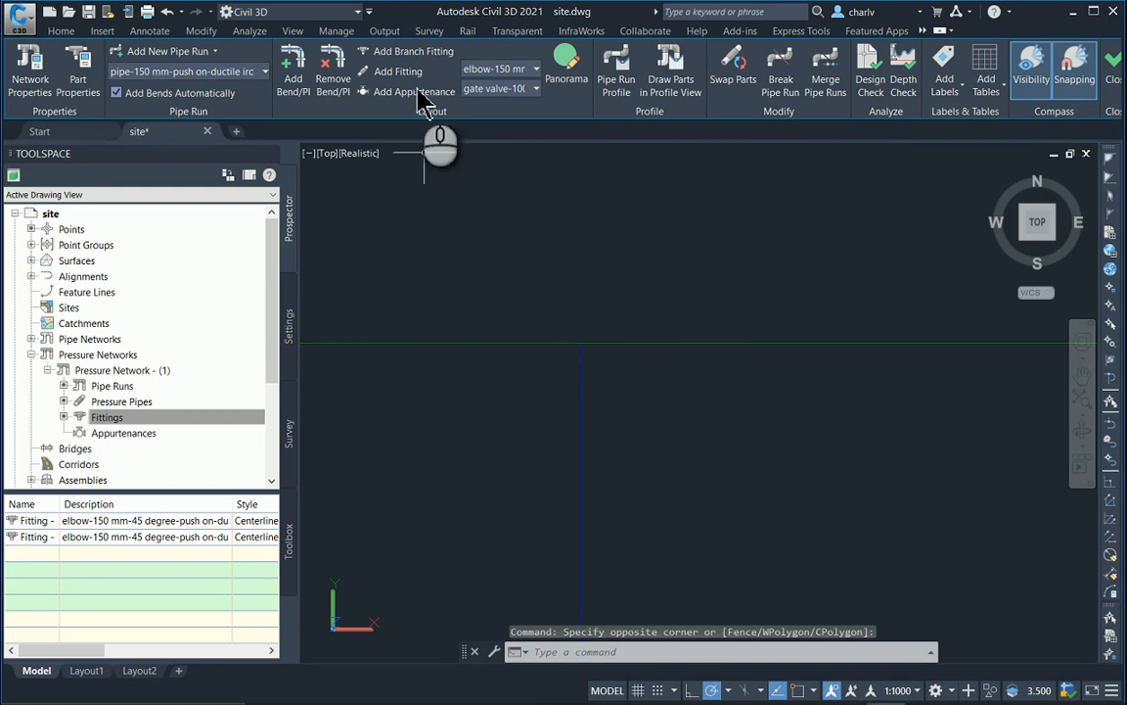
mouse_move(413, 51)
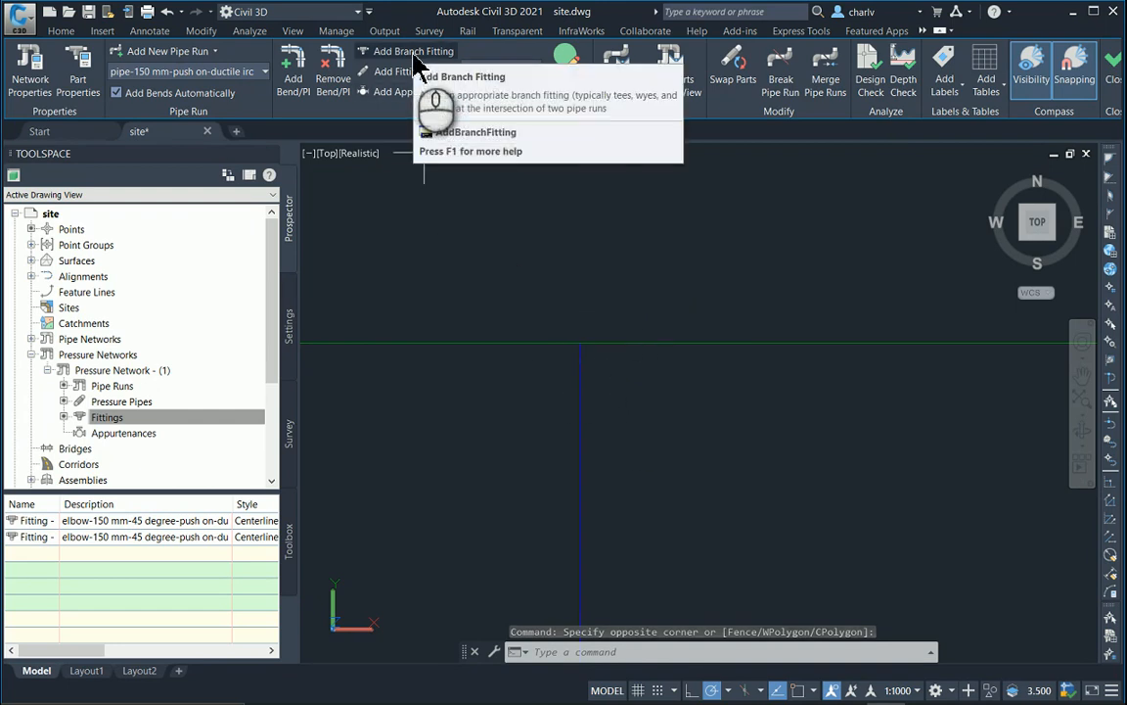
mouse_move(413, 50)
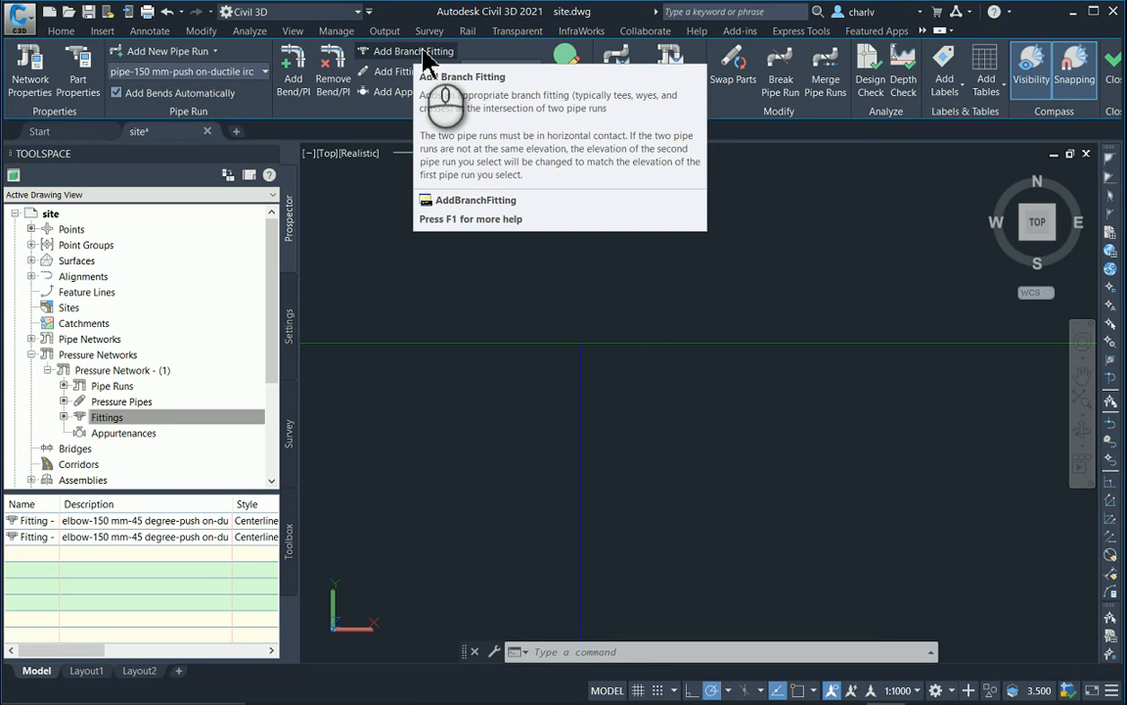
- Start the Add Branch Fitting command from the Pressure Network ribbon
left_click(409, 51)
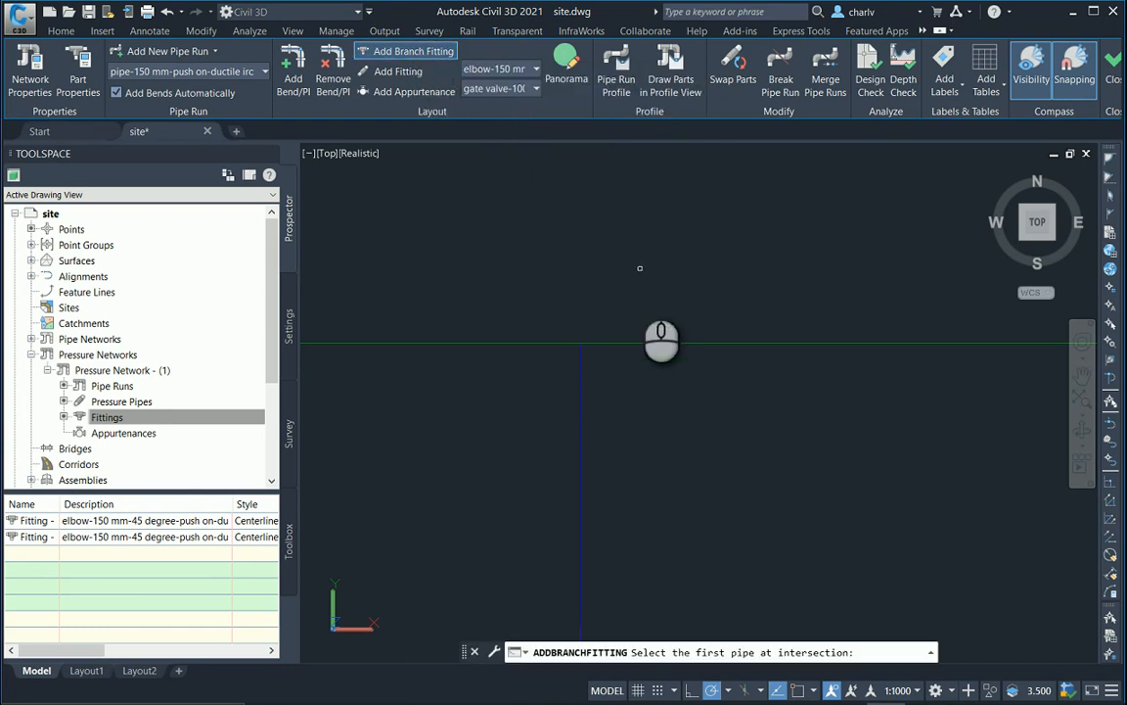
mouse_move(653, 364)
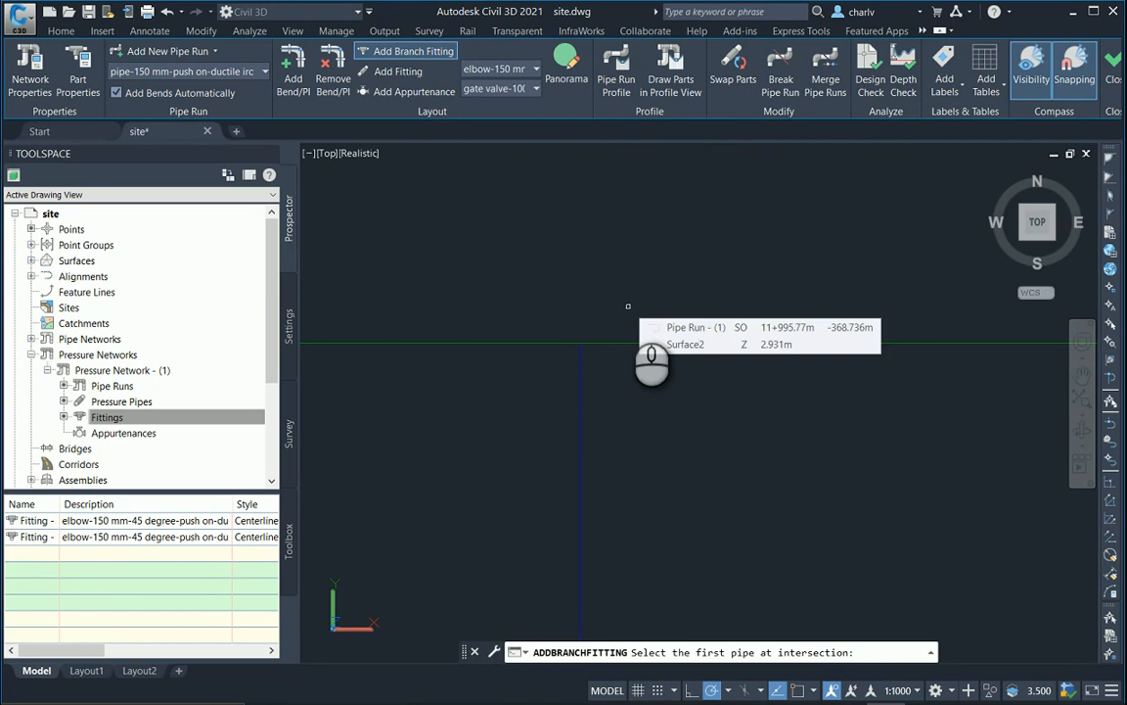
mouse_move(631, 401)
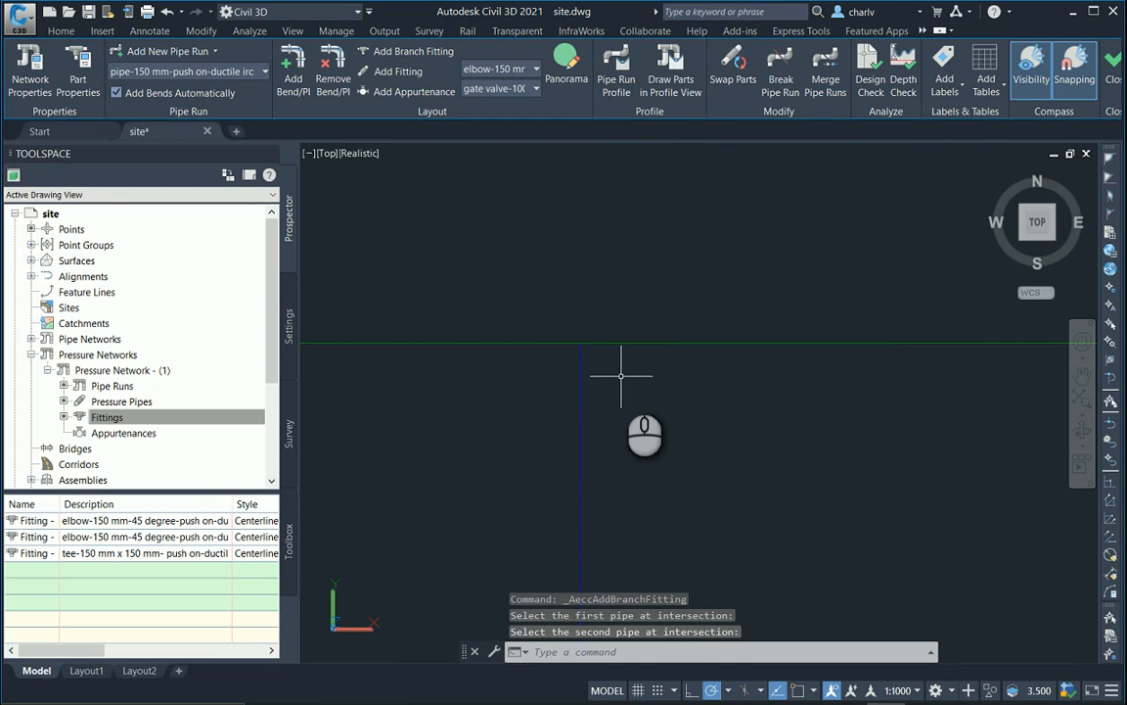
mouse_move(616, 350)
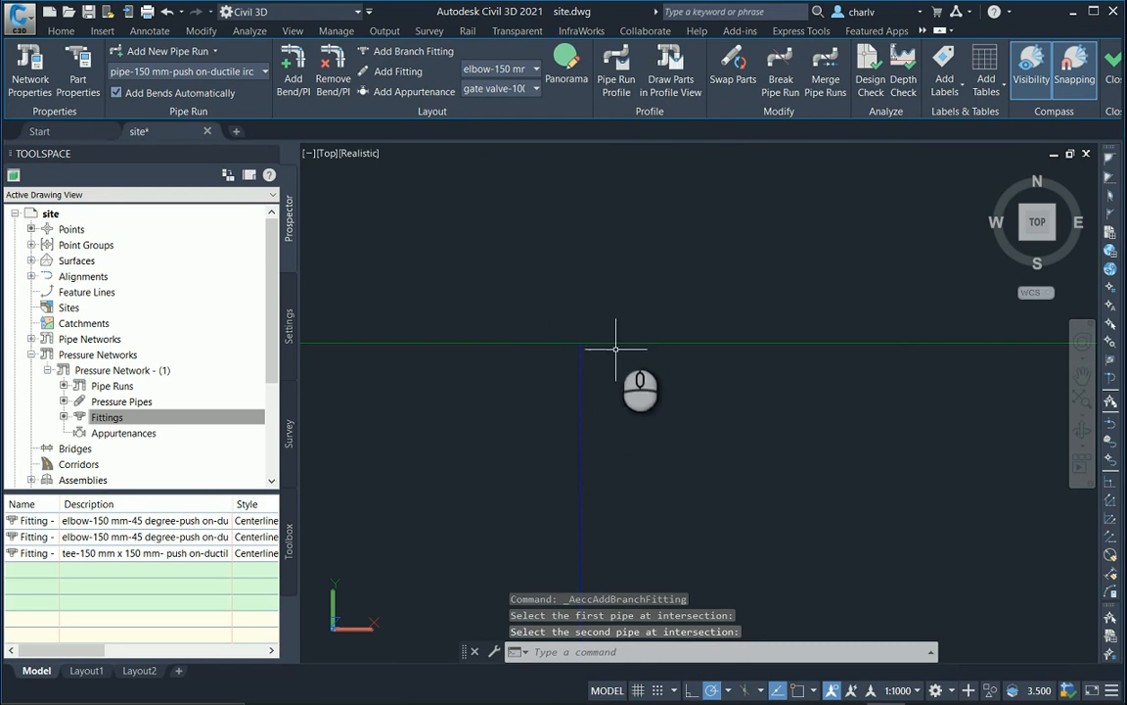
mouse_move(406, 432)
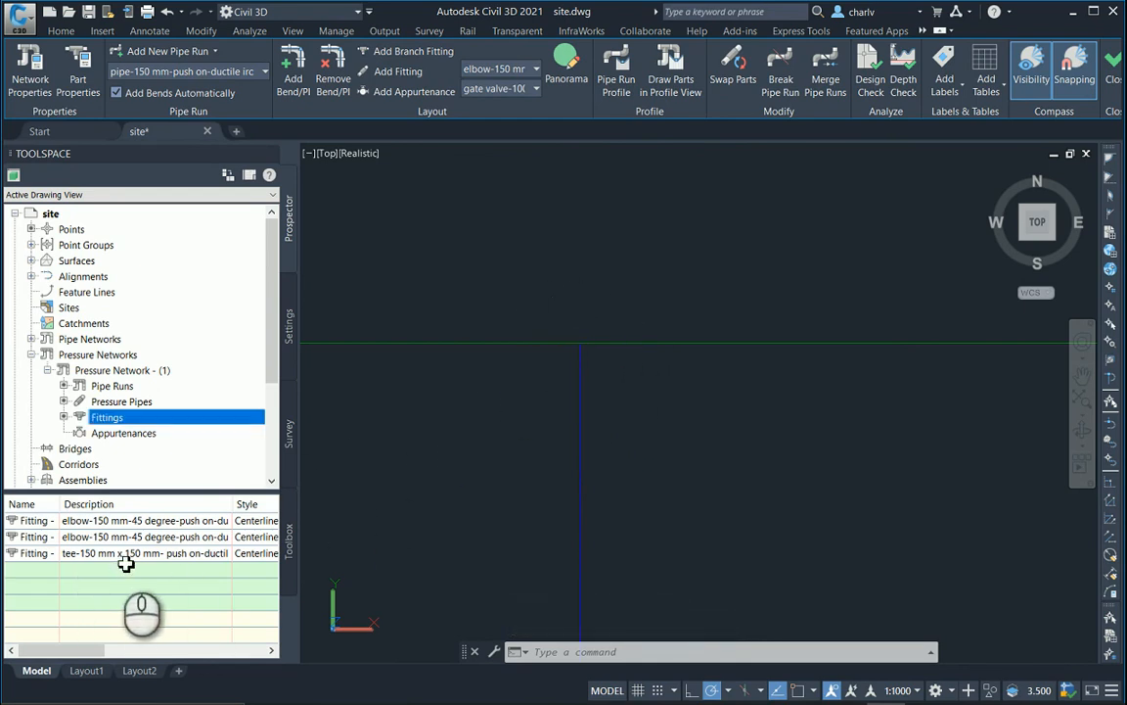
- Select the new tee, orbit to a 3D view, and apply Conceptual shading
right_click(145, 553)
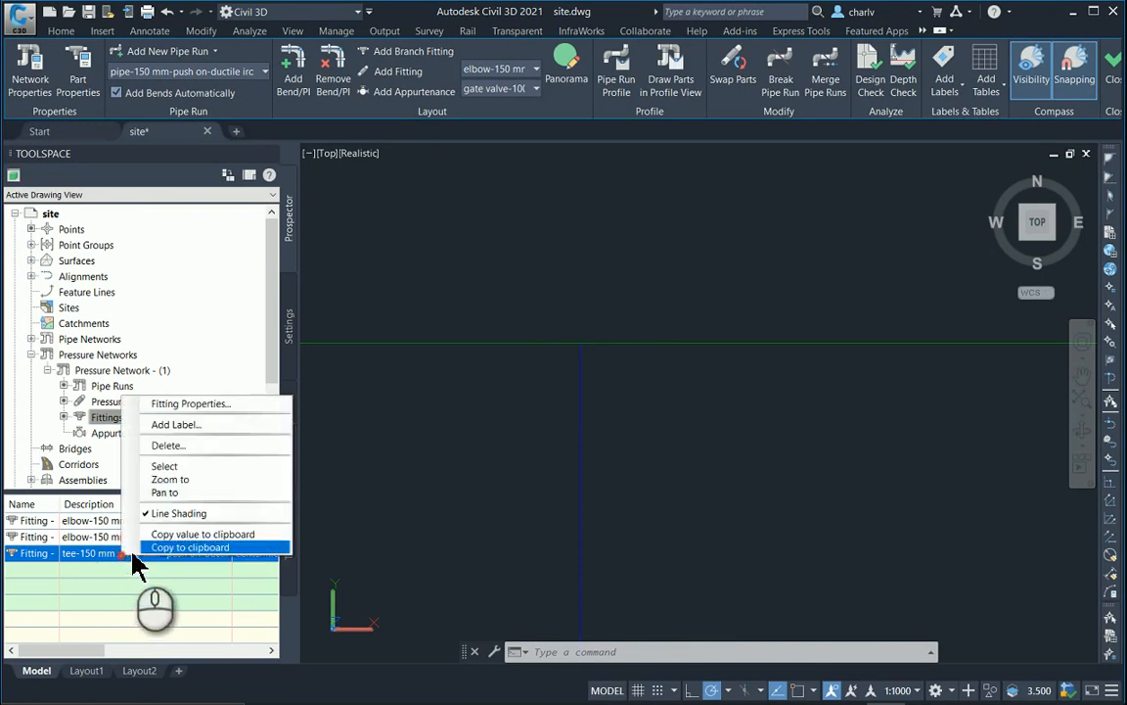
mouse_move(186, 466)
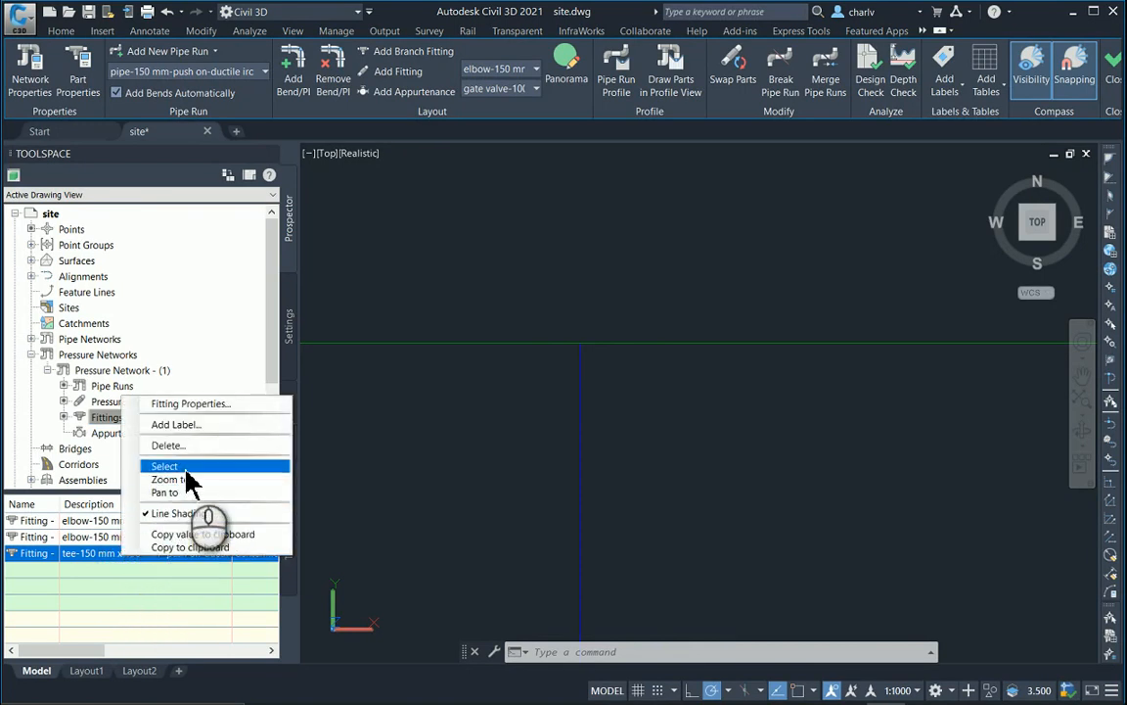
left_click(164, 465)
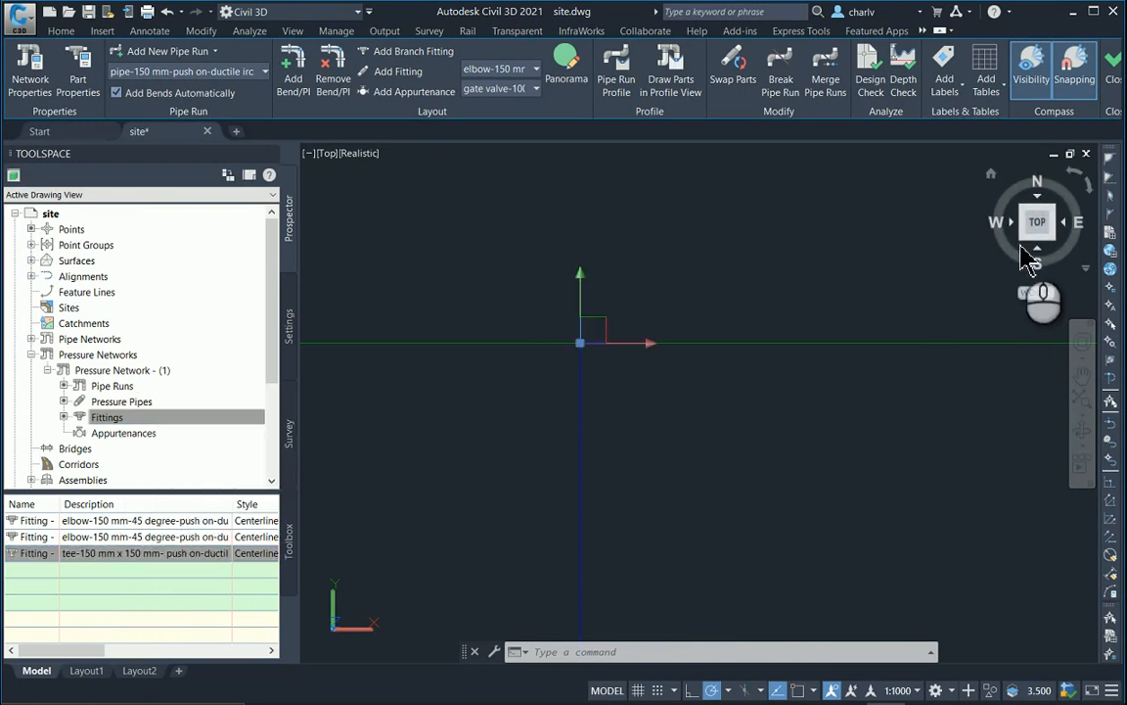
left_click(1037, 220)
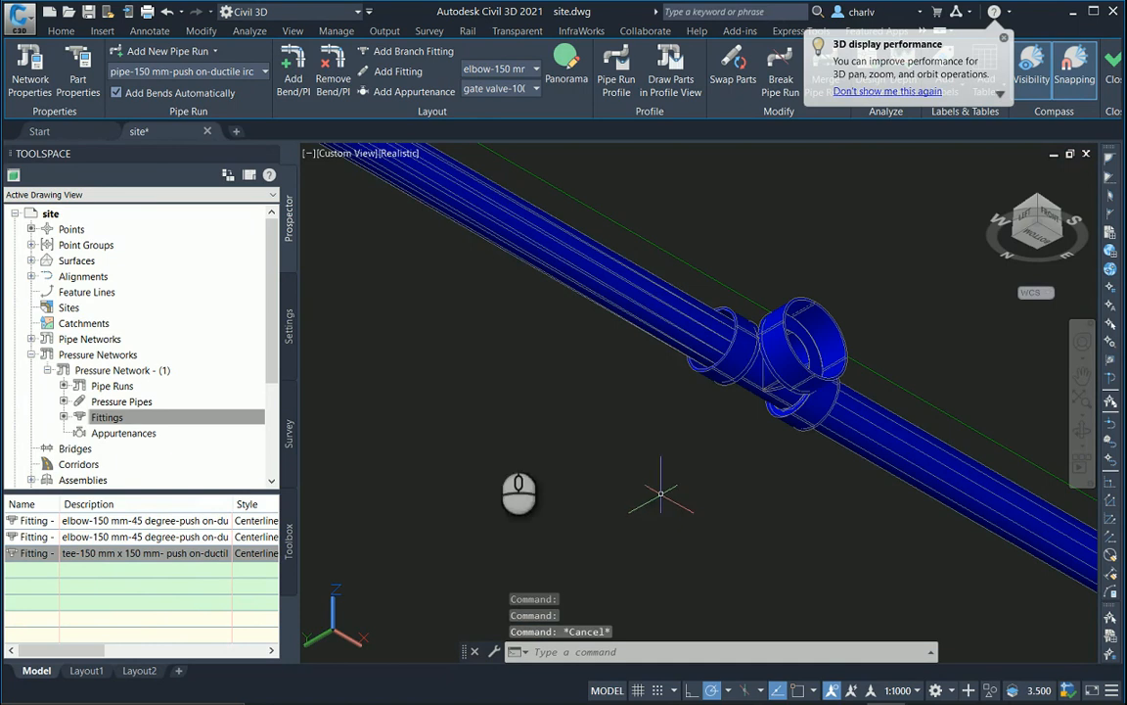
left_click(377, 153)
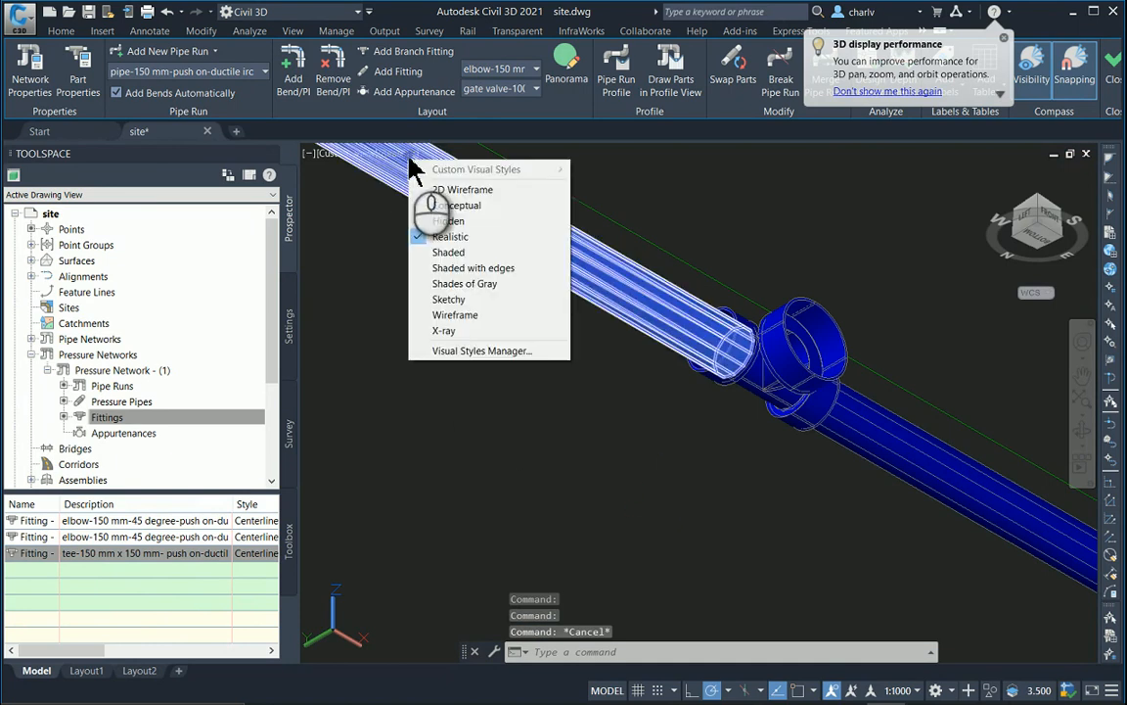
mouse_move(457, 204)
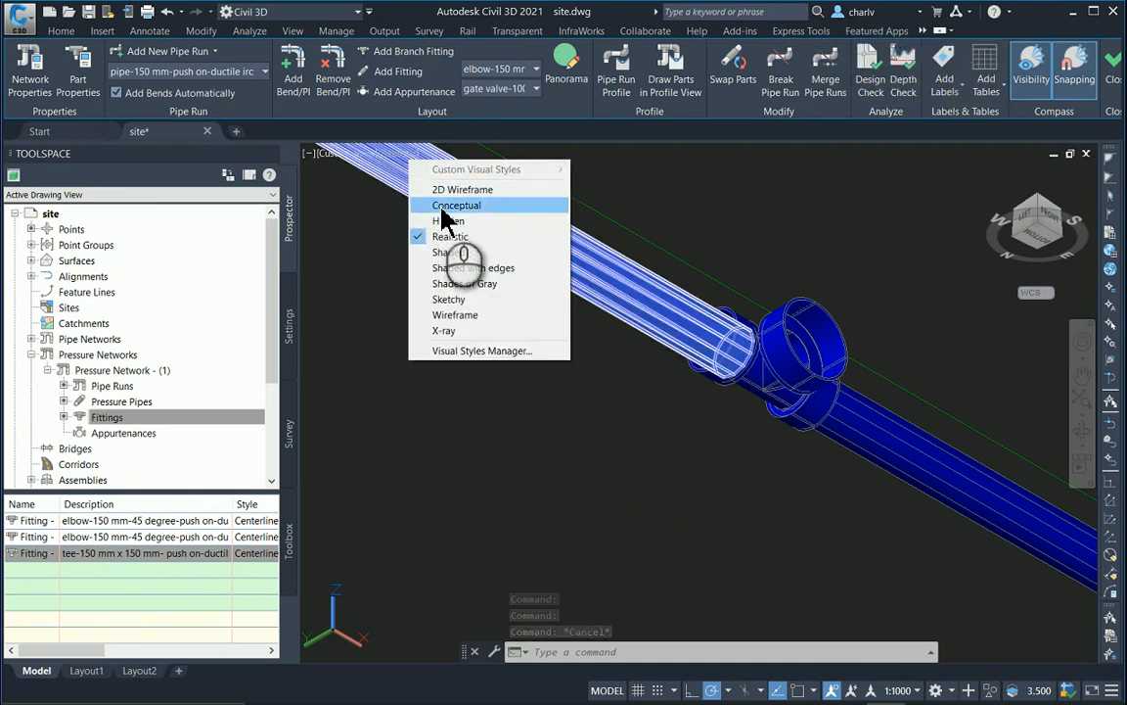
left_click(456, 205)
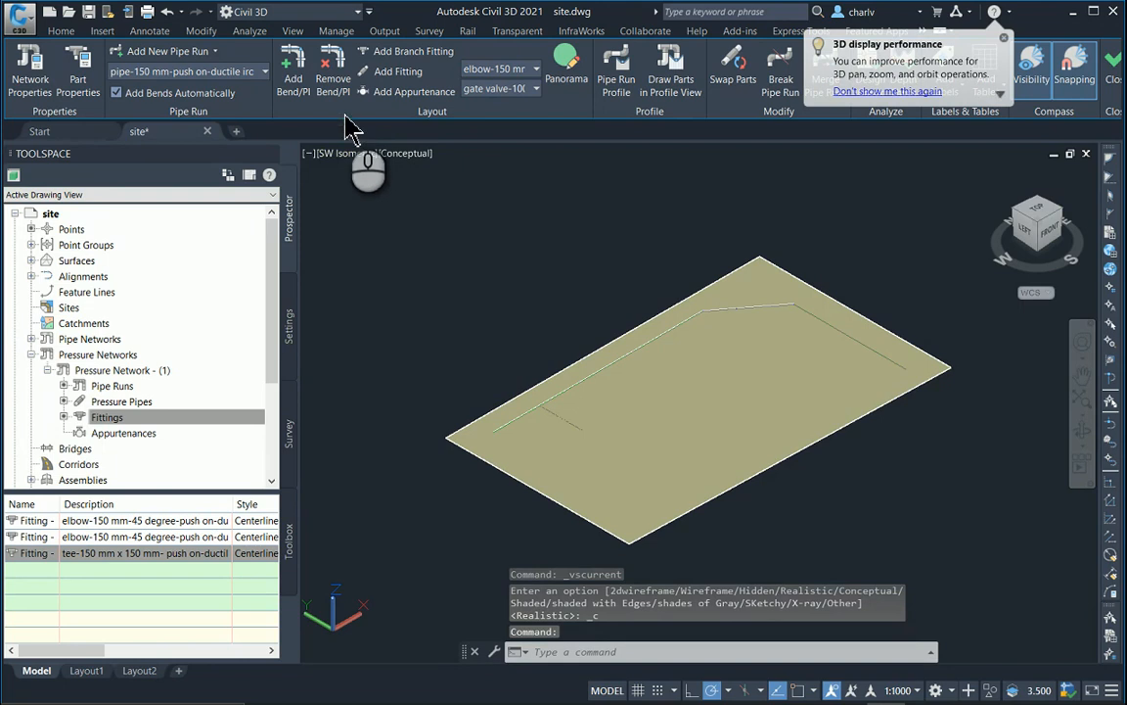
mouse_move(176, 51)
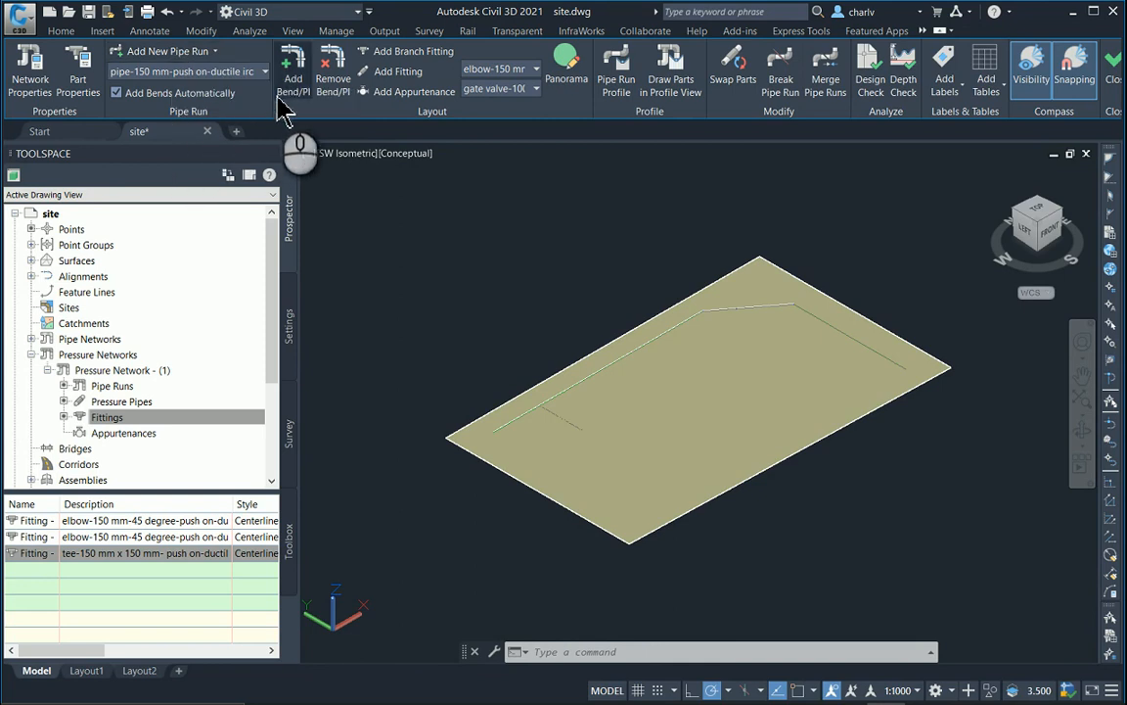
mouse_move(413, 51)
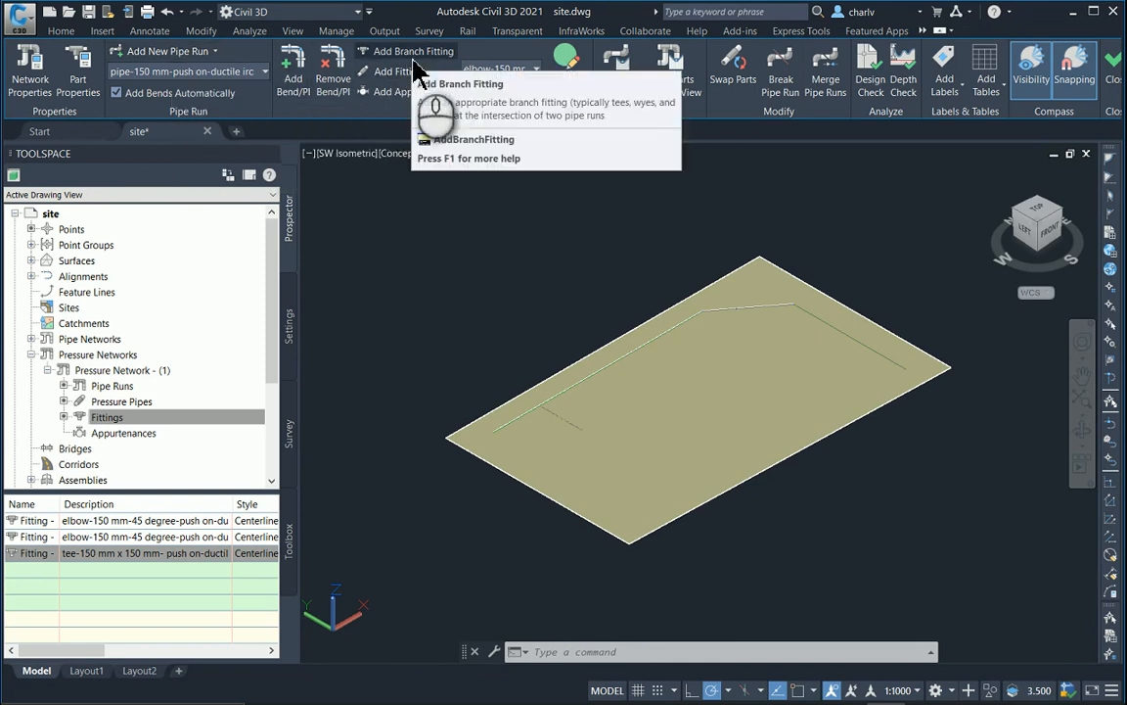
mouse_move(413, 51)
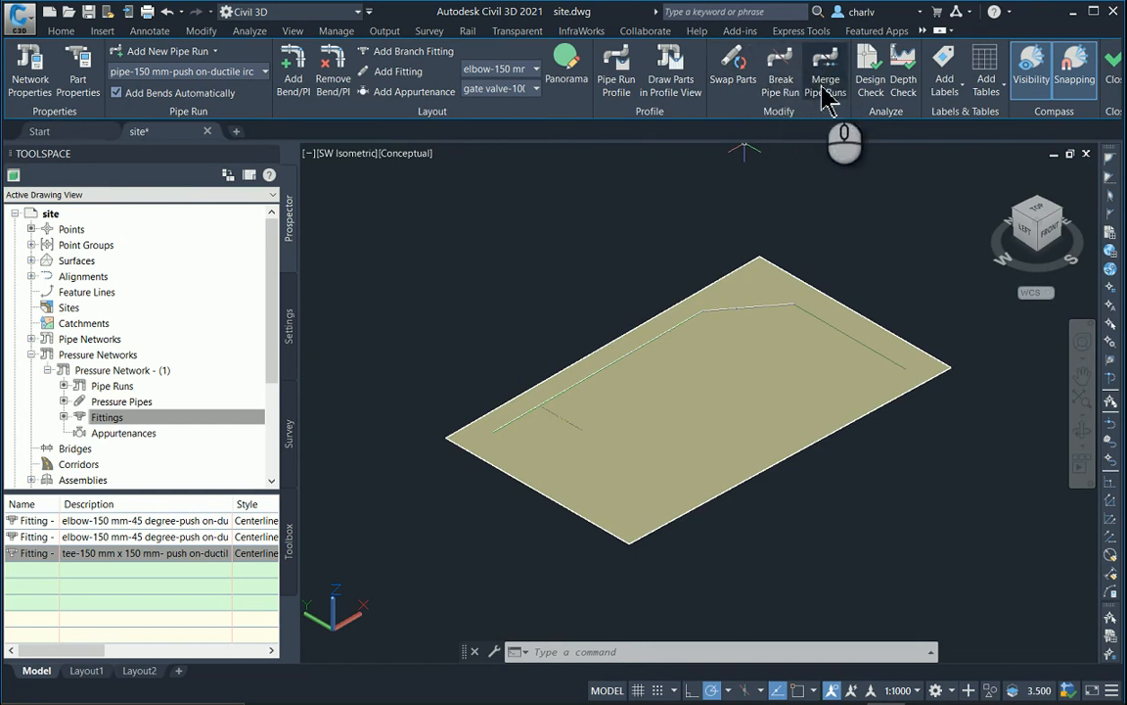
mouse_move(743, 127)
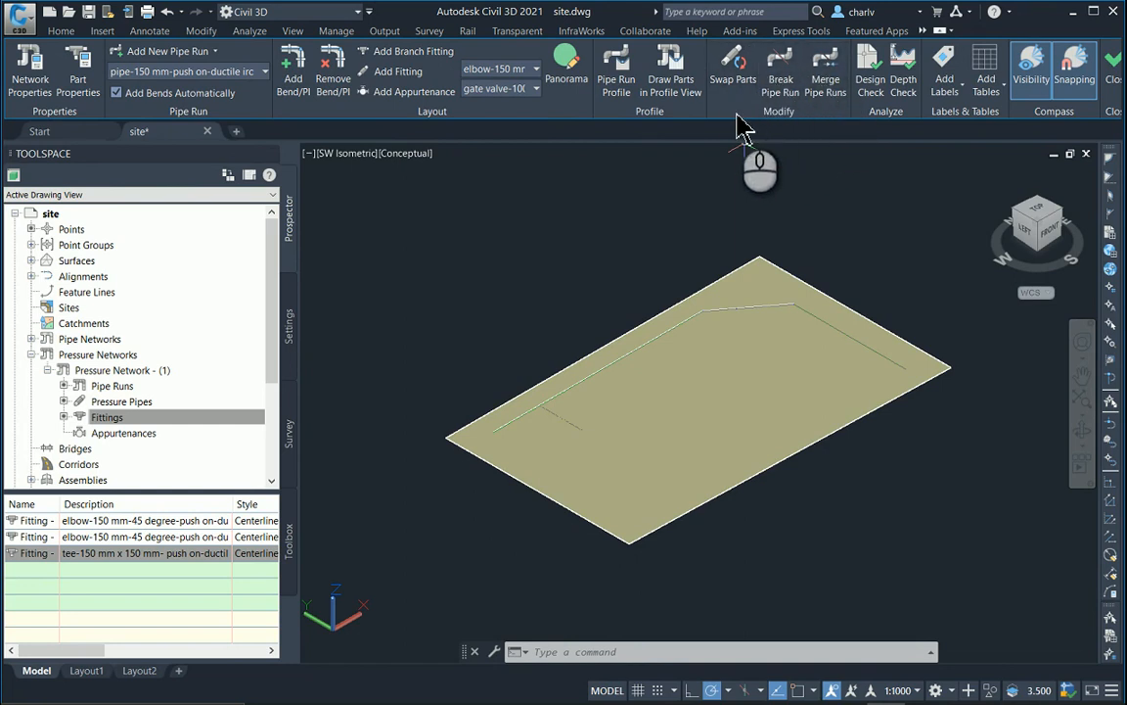
mouse_move(556, 274)
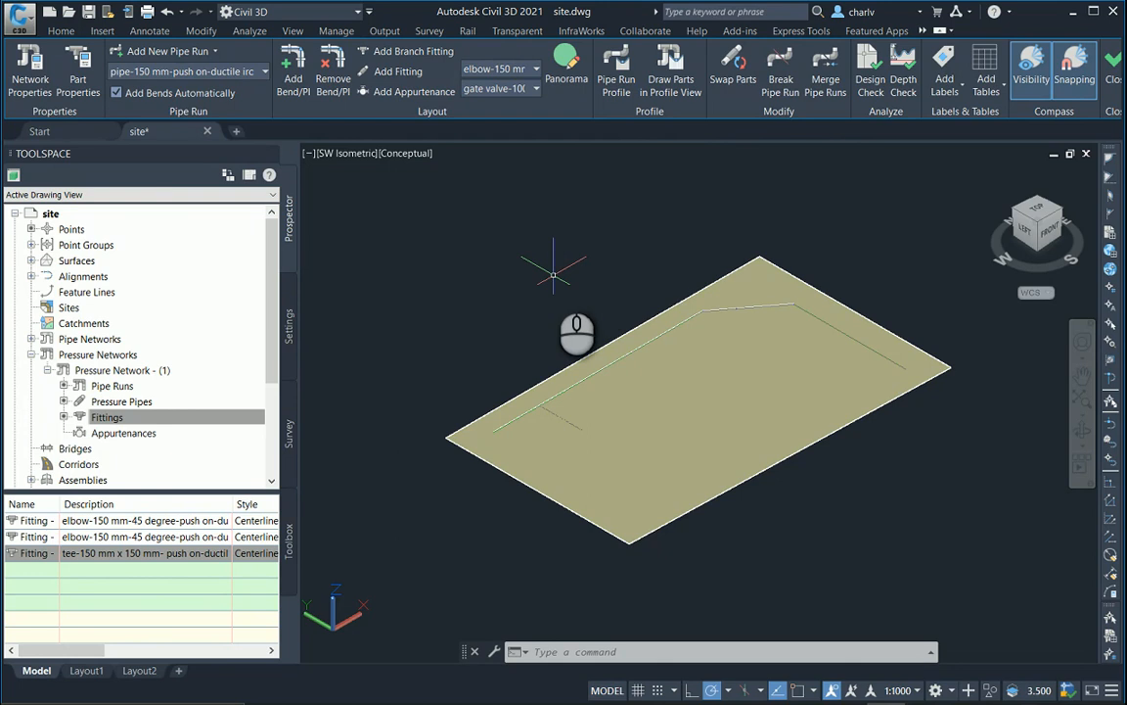